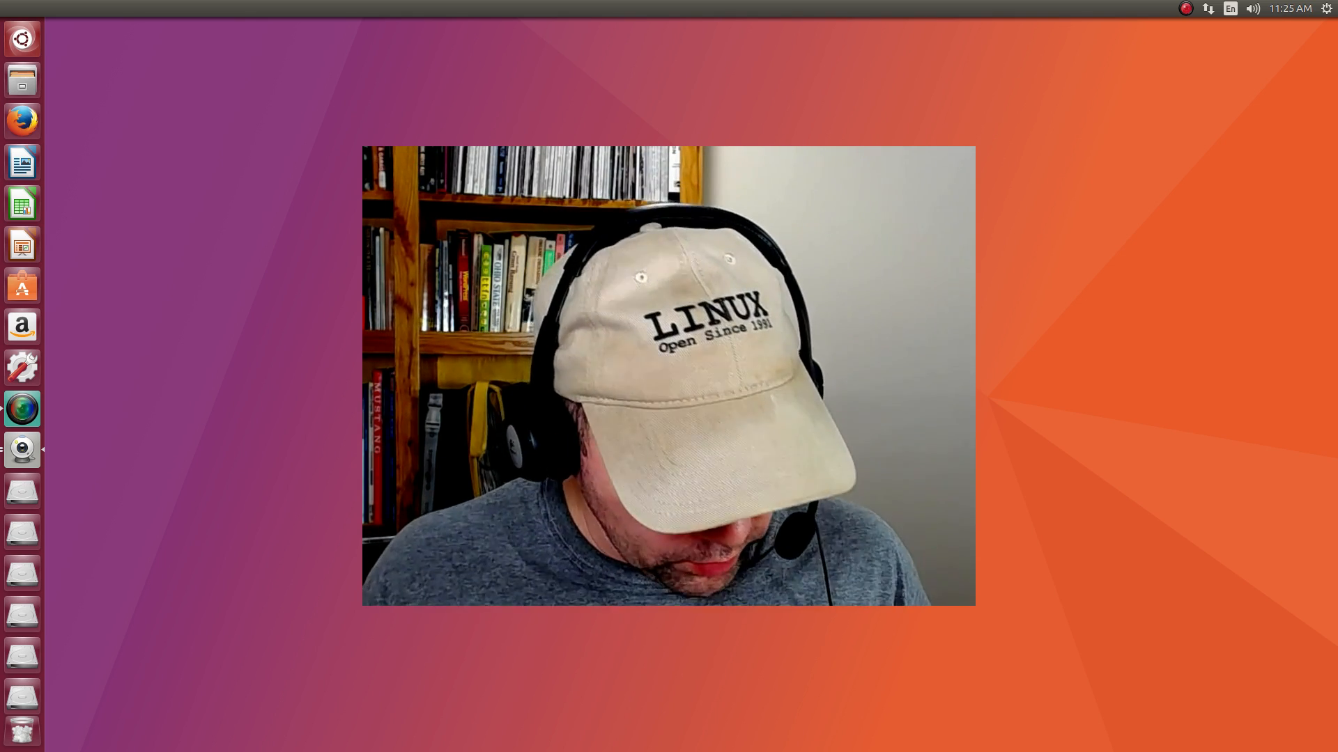
- Launch the Printers tool from the Dash by searching 'printer'
text(printer)
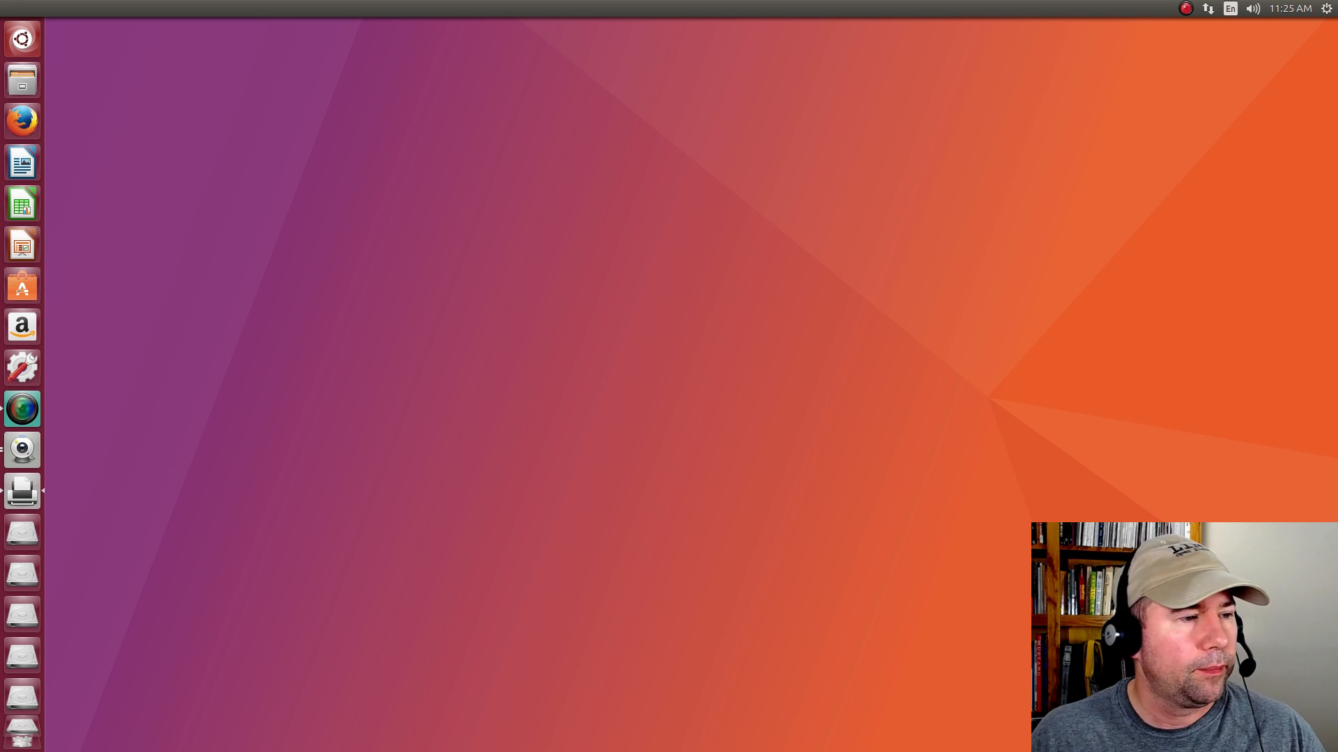
click(21, 490)
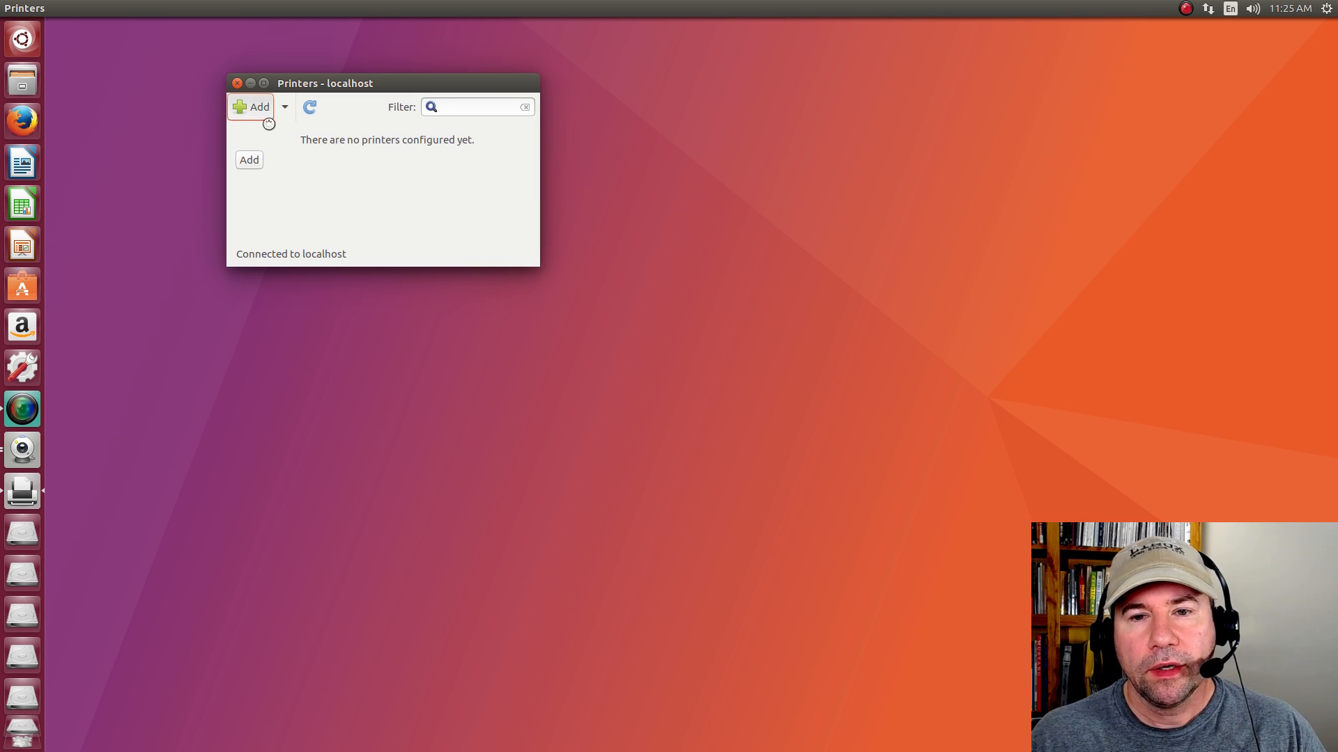
- Begin a new printer and select the discovered HP Officejet Pro 8600 network printer with HPLIP
click(252, 107)
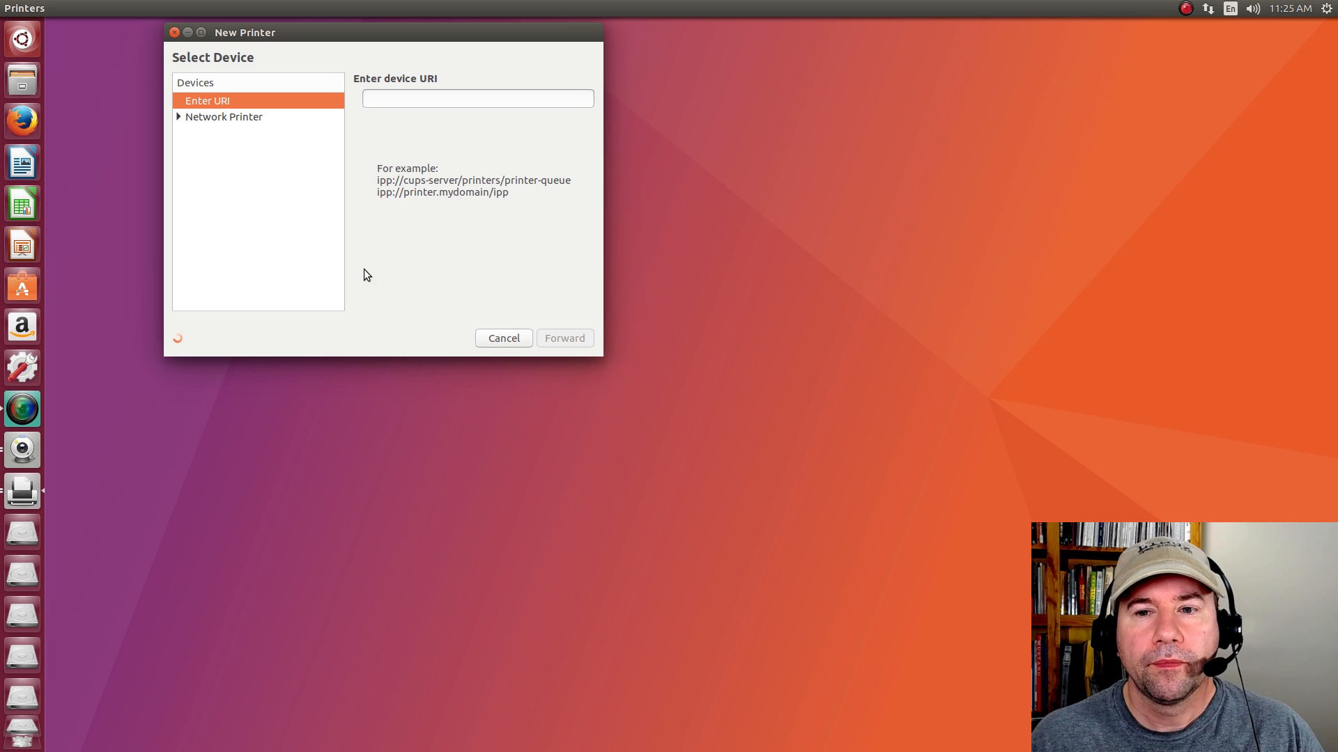
mouse_move(180, 119)
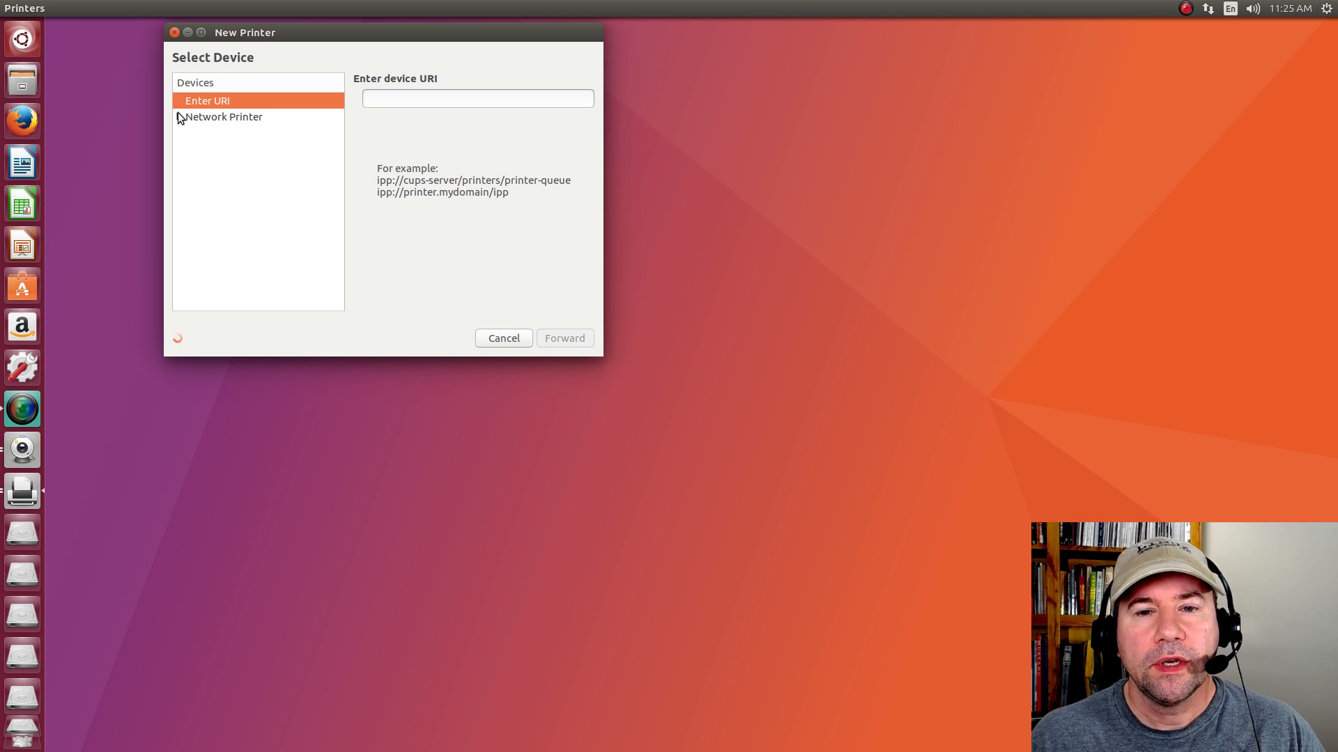
click(225, 117)
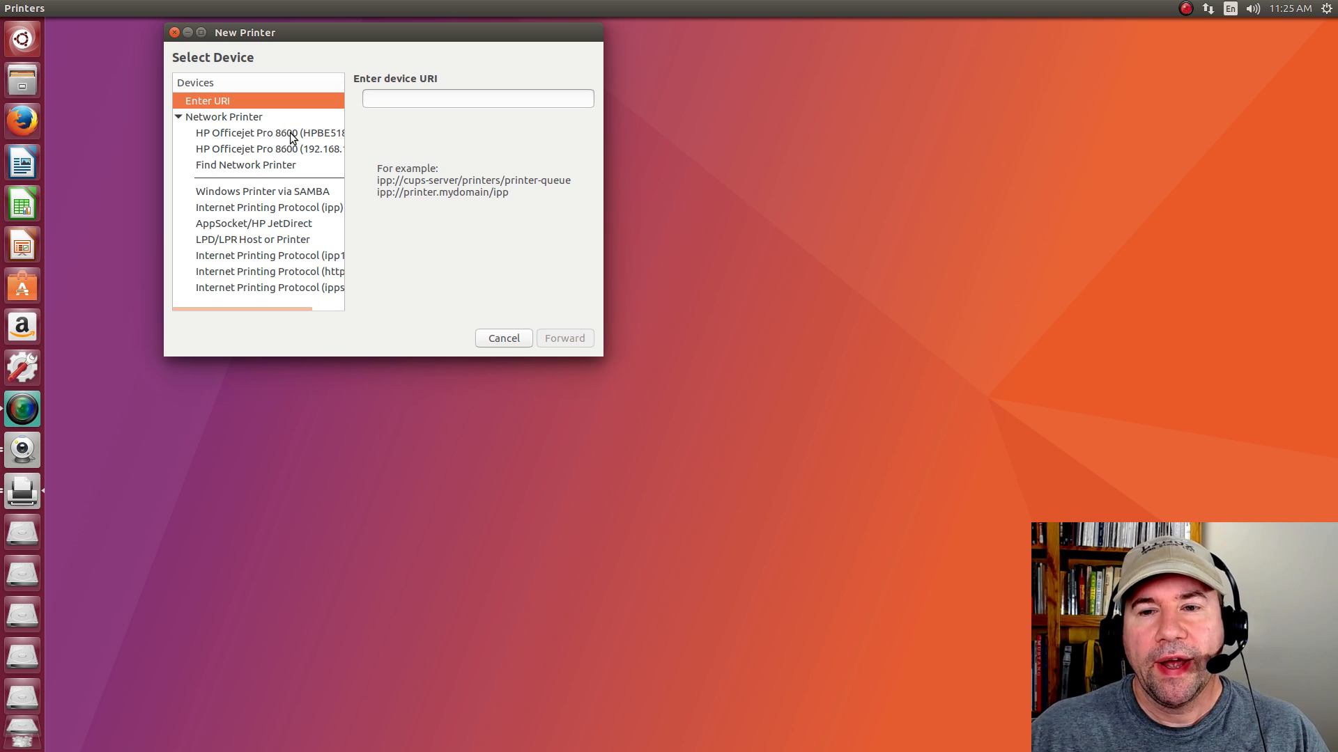
click(269, 133)
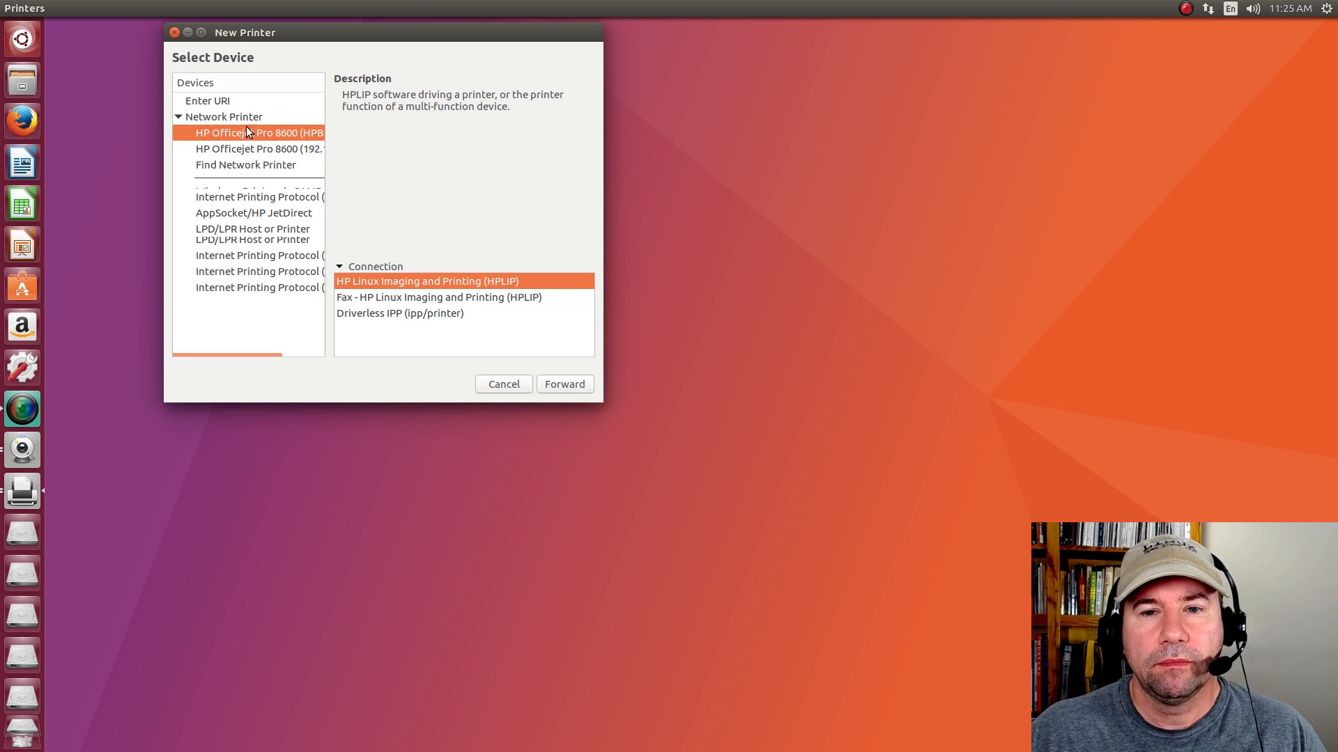
mouse_move(269, 144)
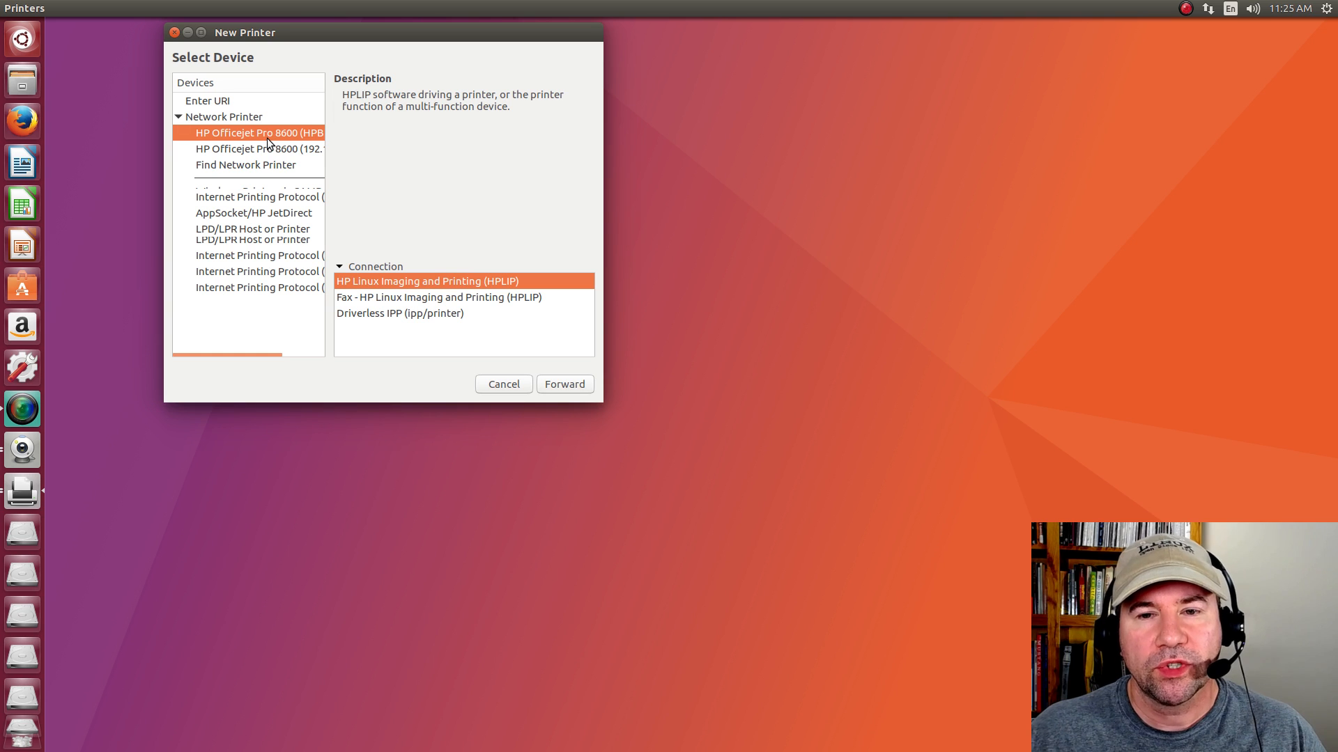
mouse_move(285, 142)
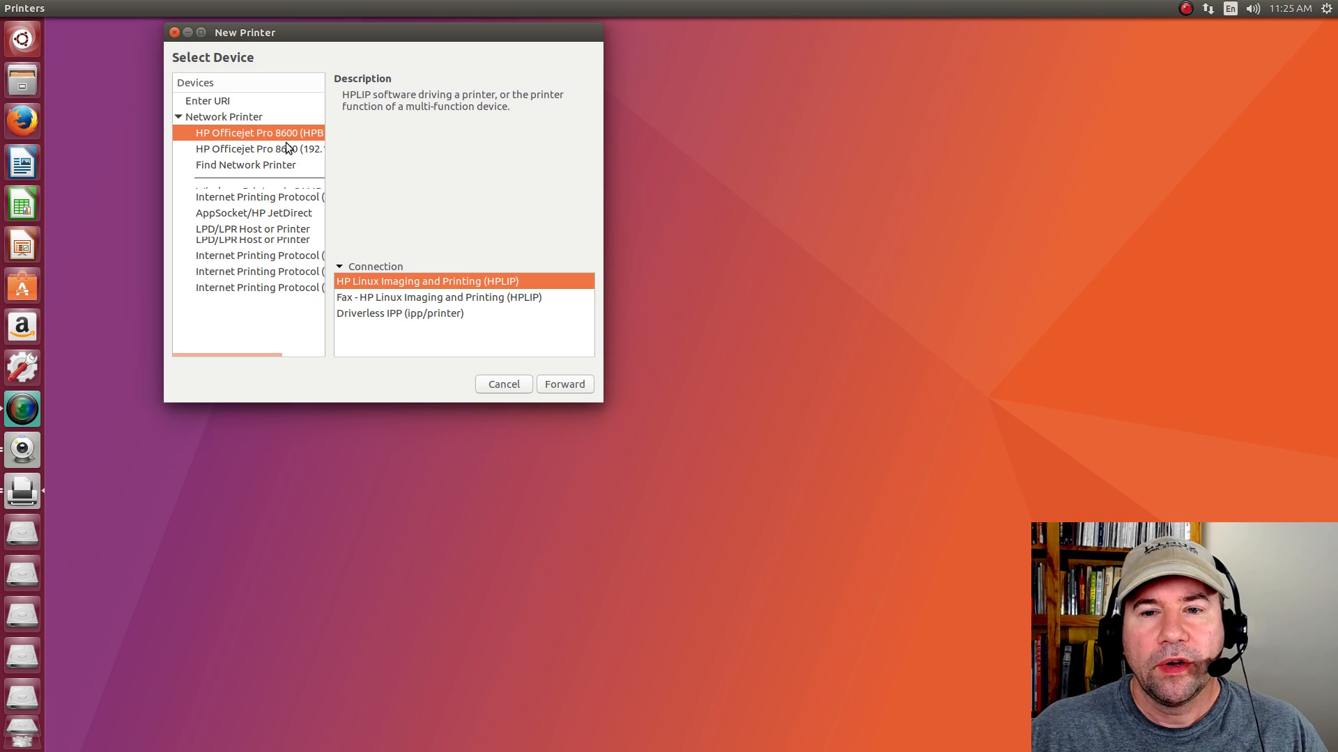
mouse_move(410, 297)
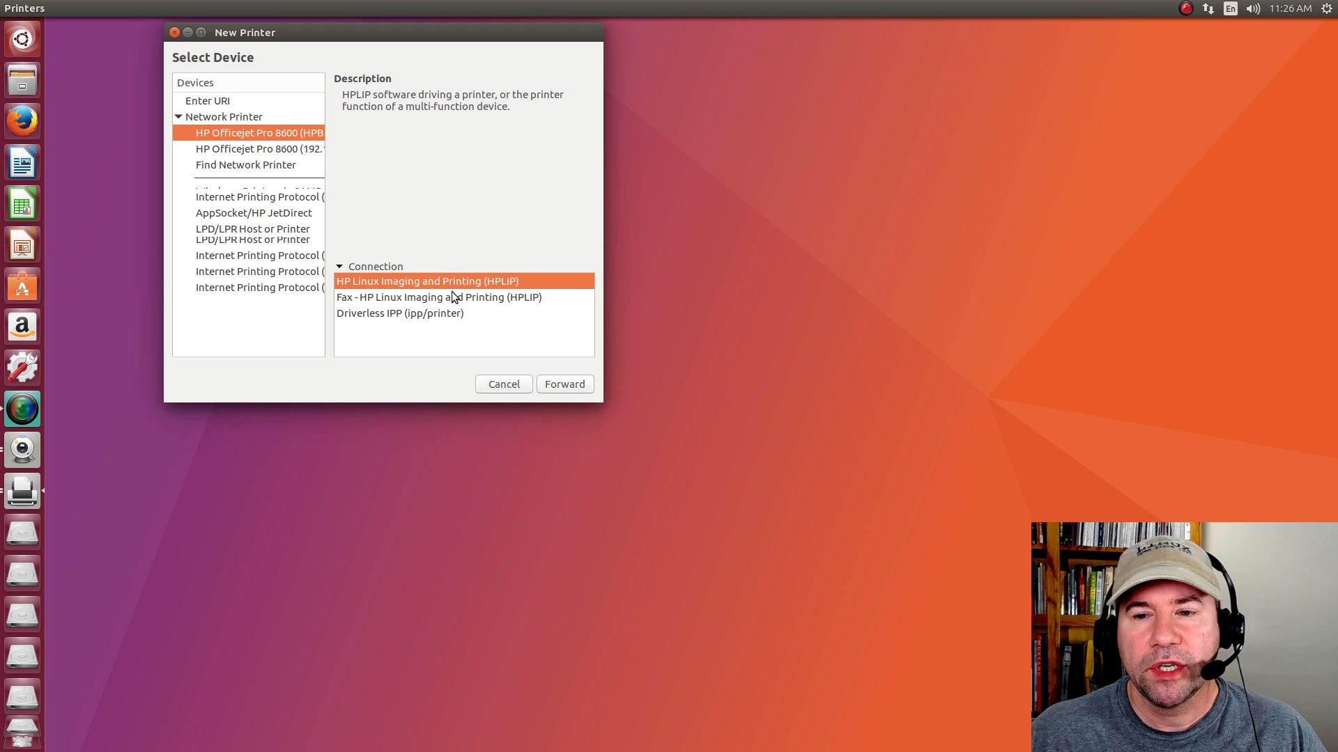
mouse_move(546, 400)
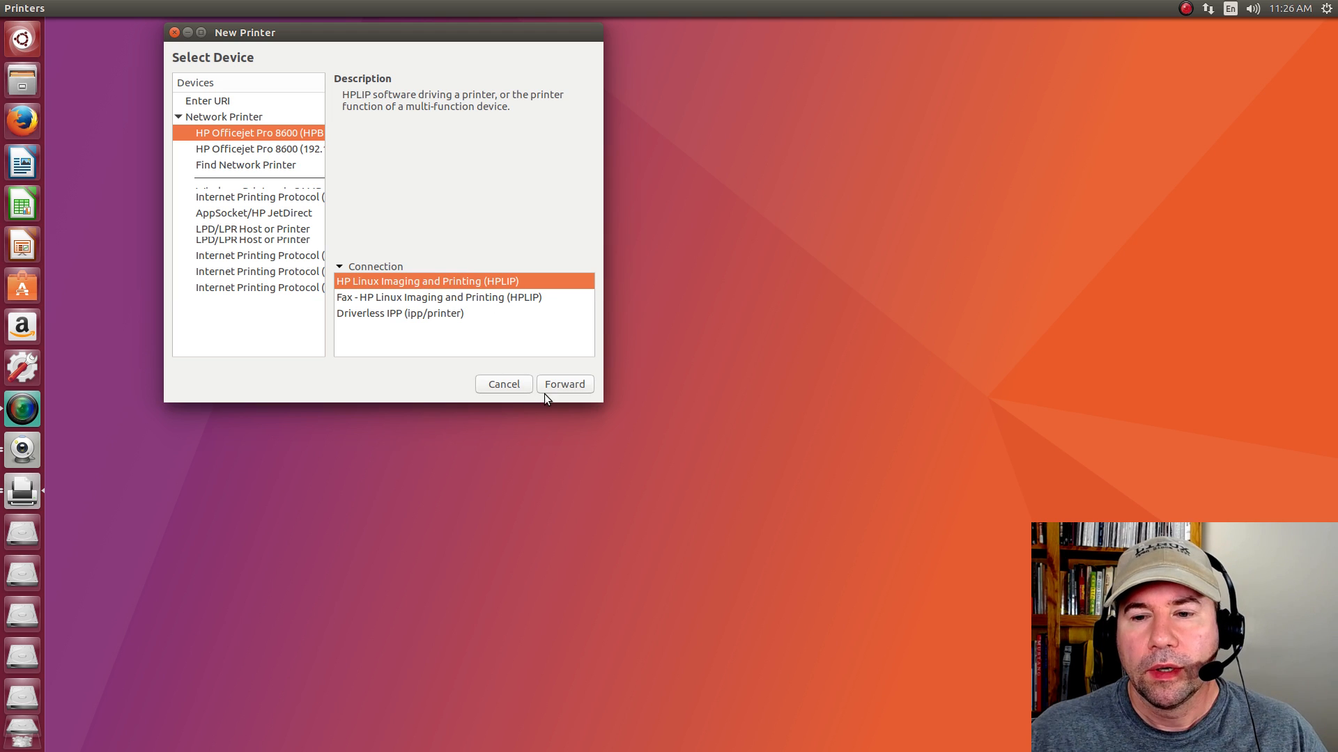
- Complete the wizard with Duplexer Installed ticked and the default printer name applied
click(563, 384)
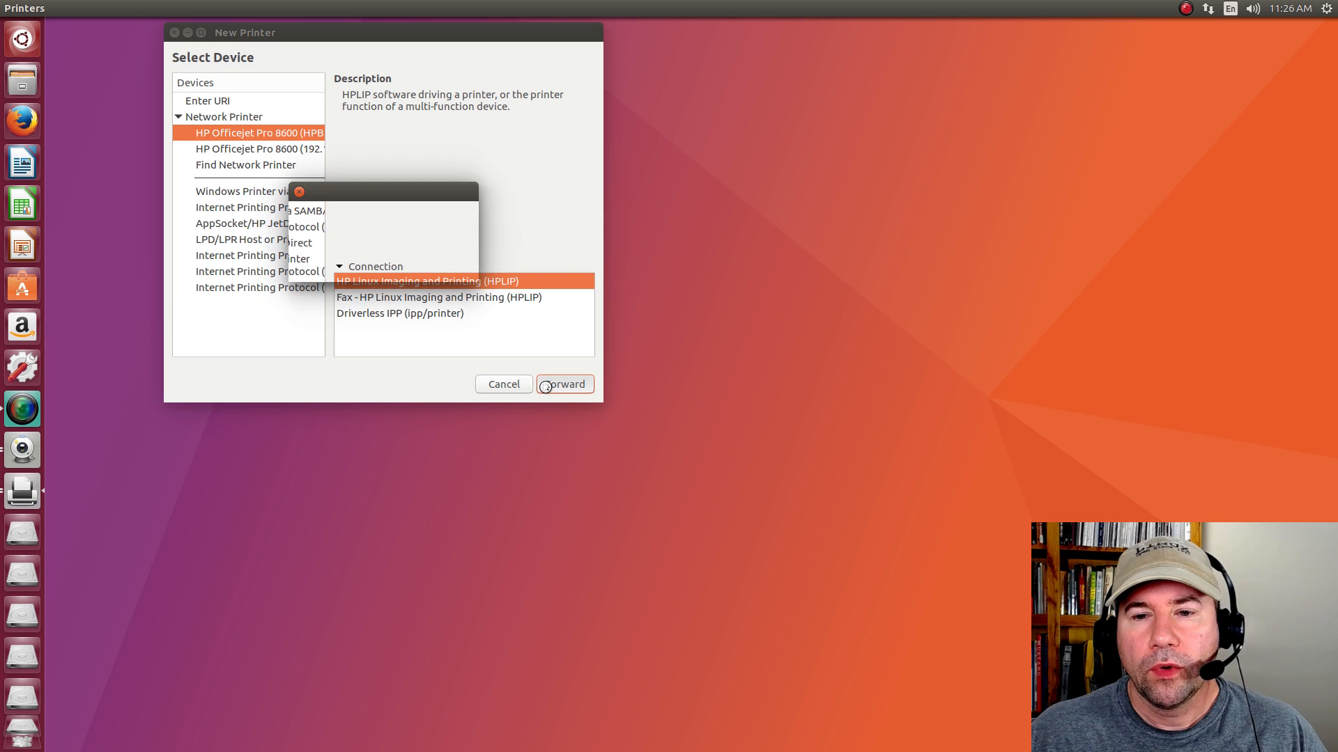
click(564, 384)
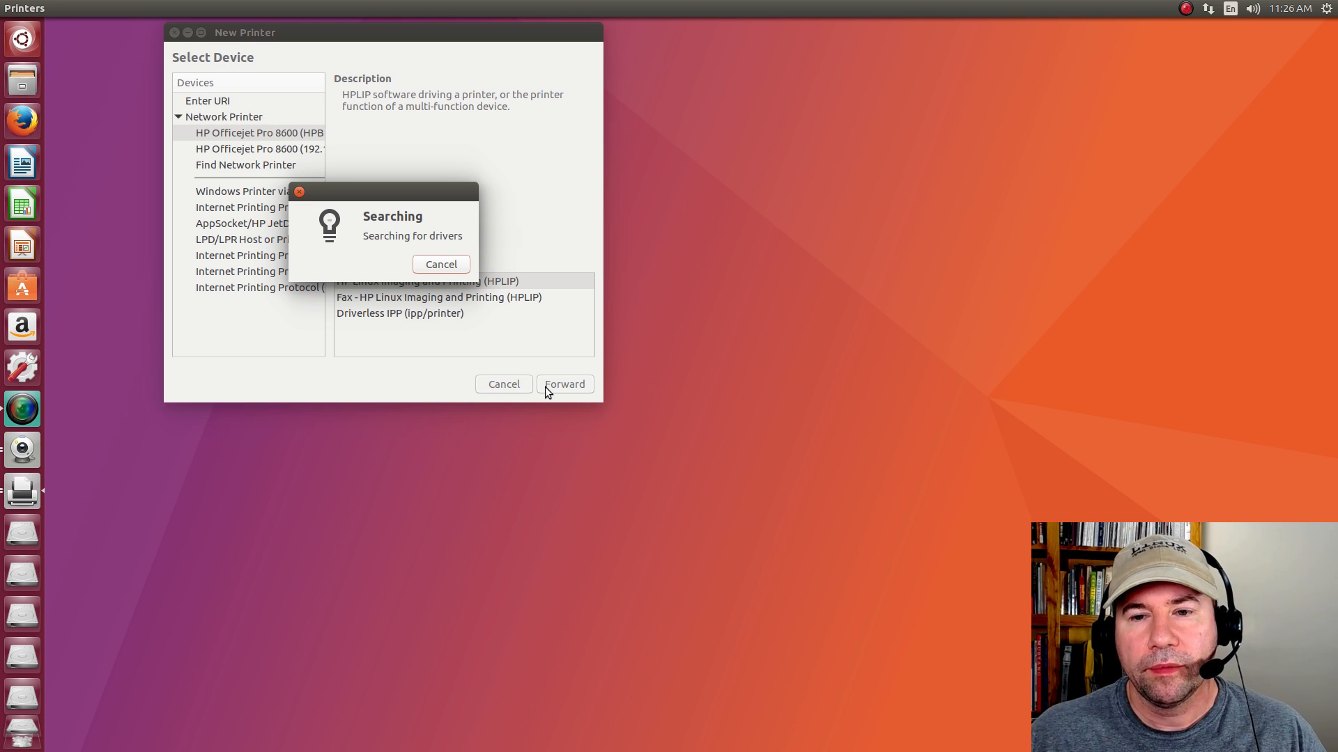
click(564, 385)
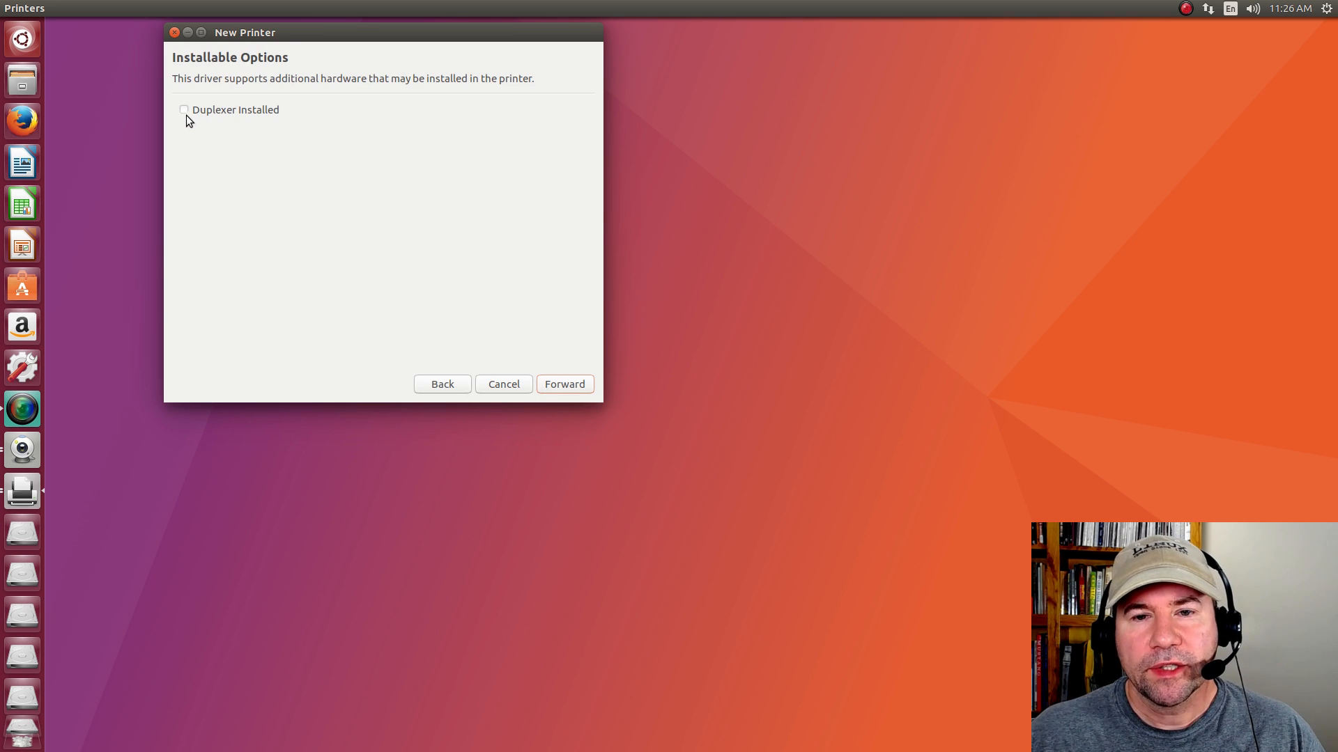
click(183, 109)
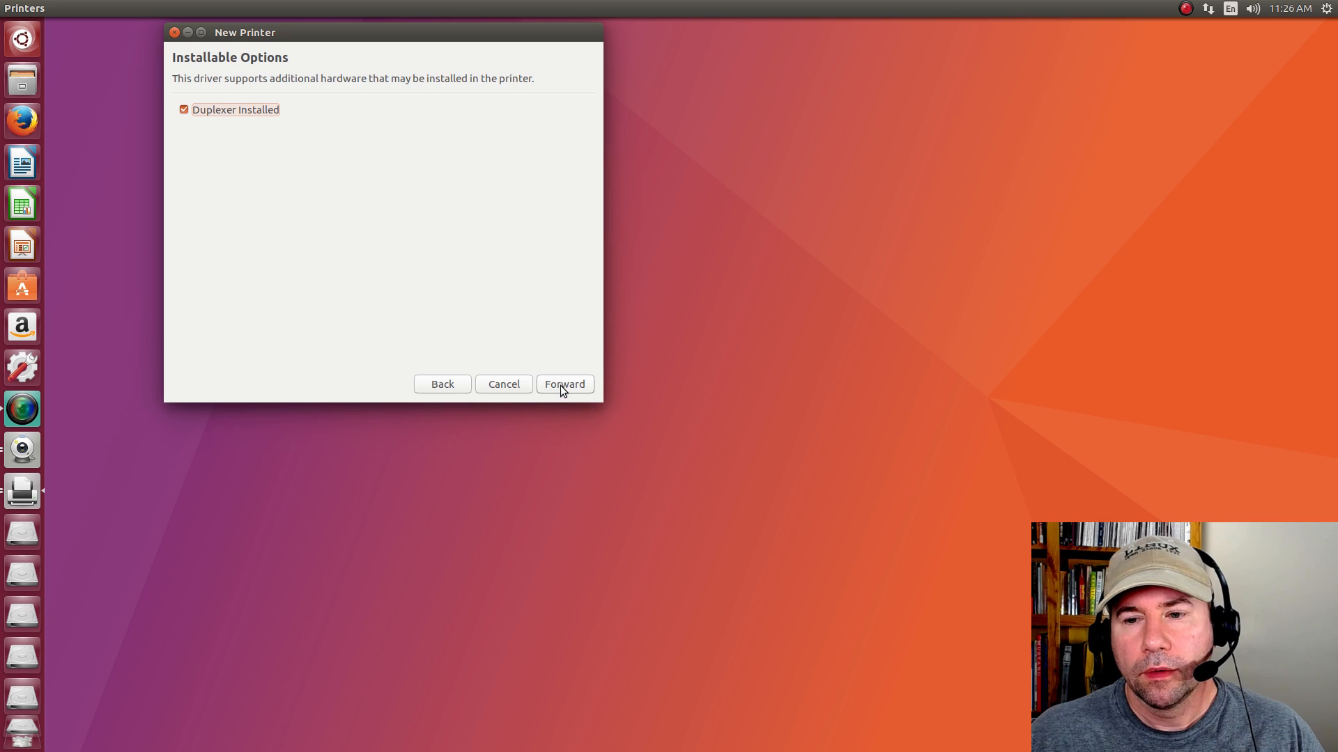
click(564, 385)
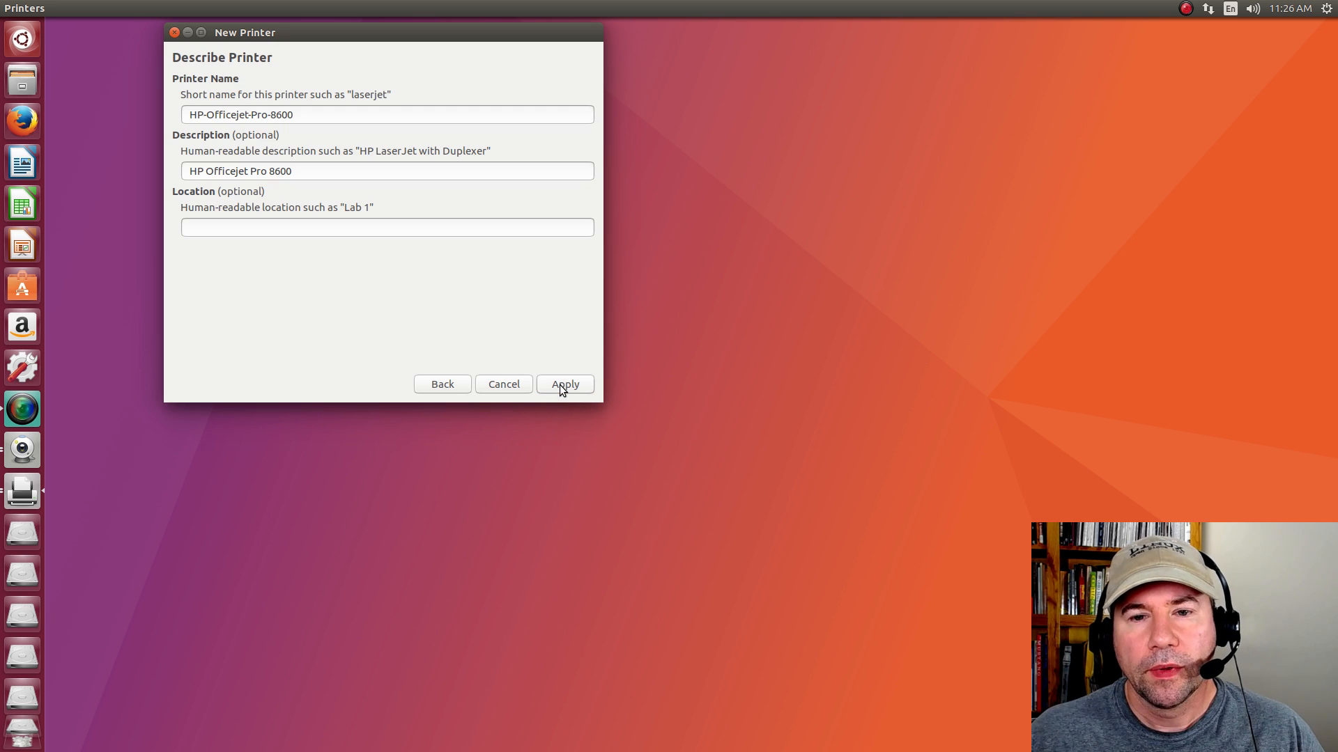
click(564, 384)
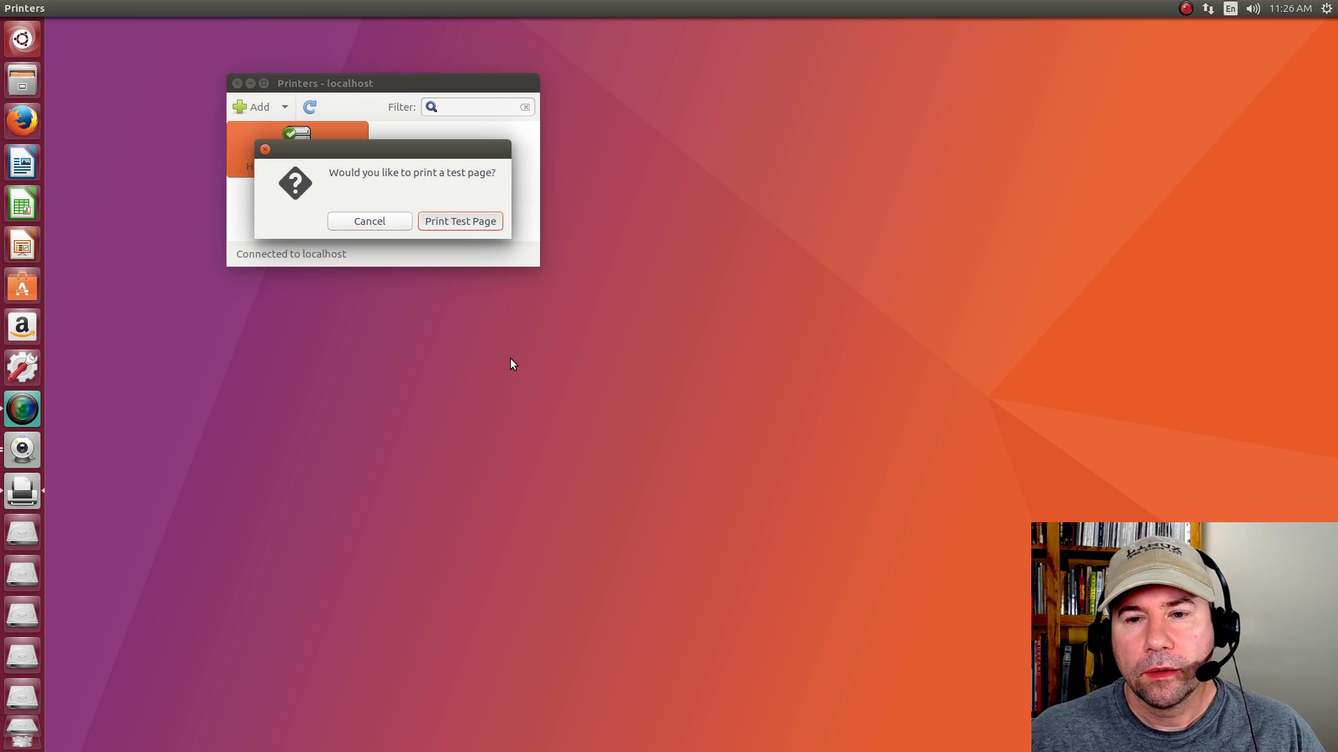
- Print a test page, acknowledge it was submitted as job 1, and close the tool
click(459, 222)
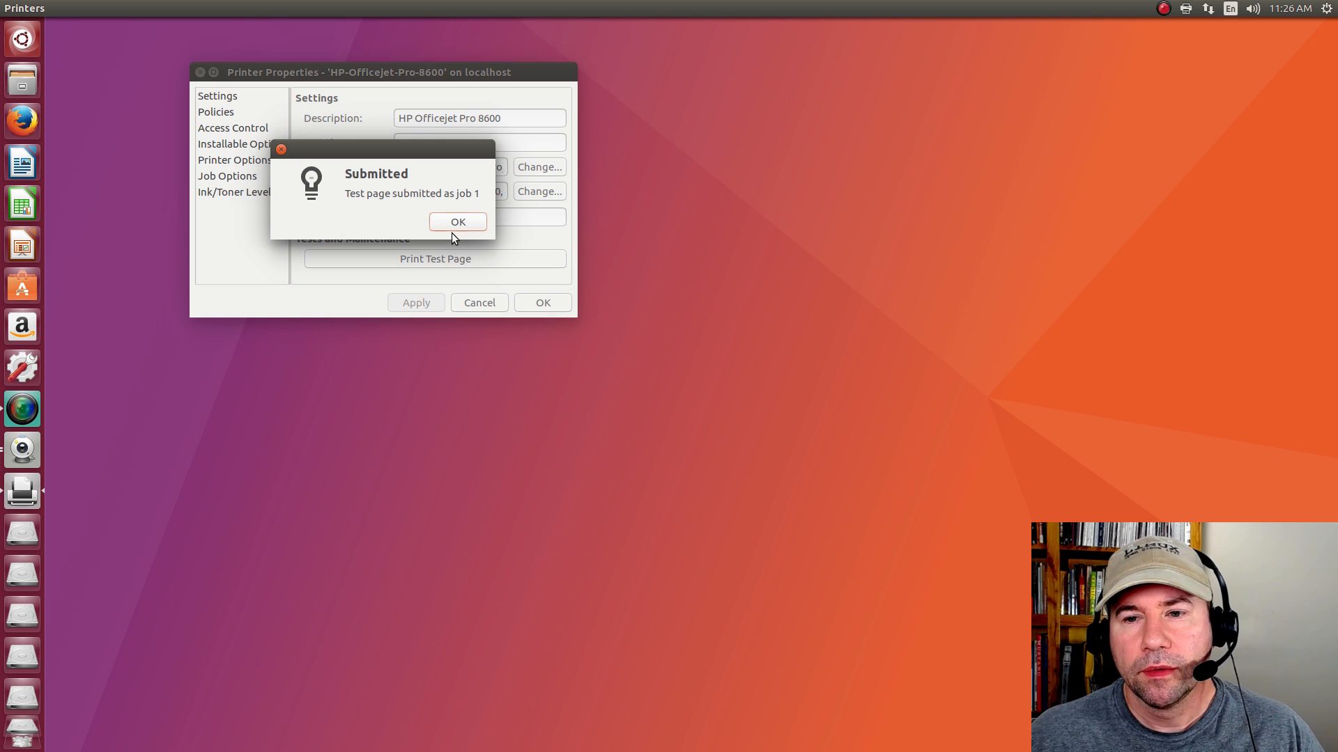
click(457, 222)
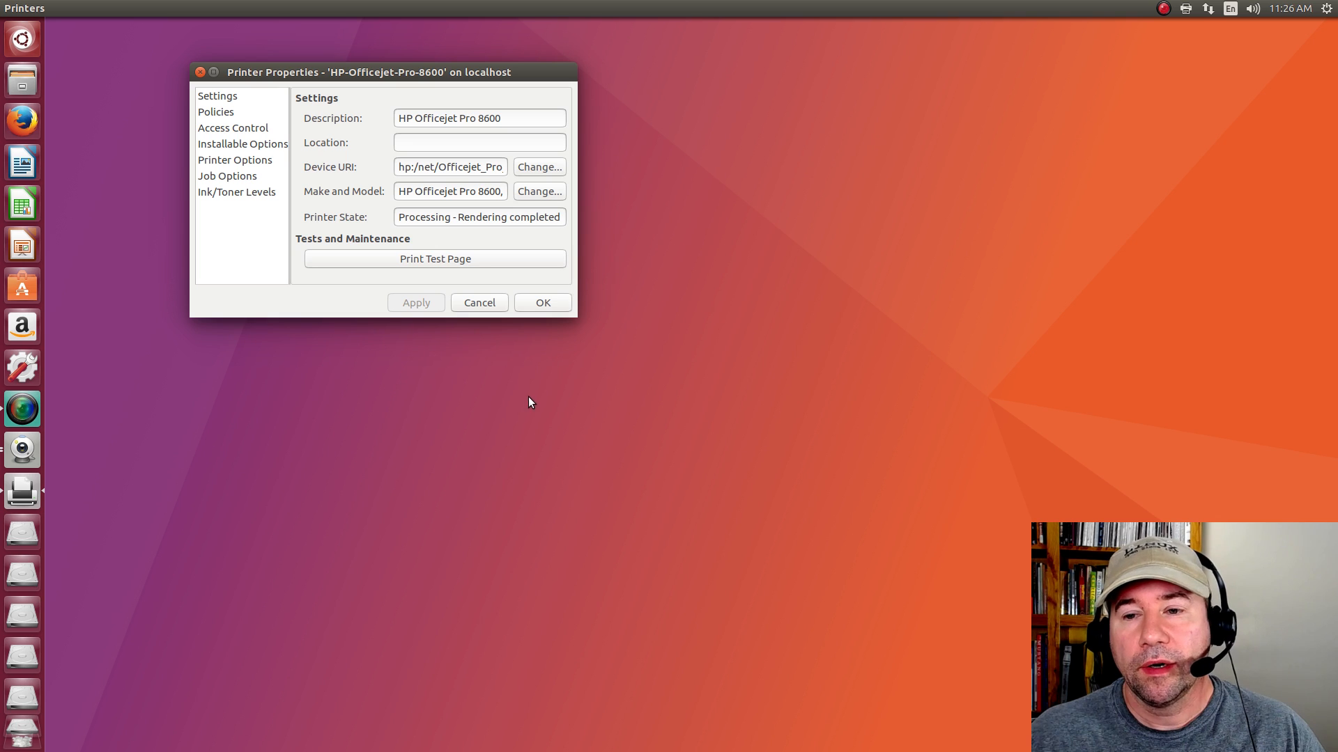
mouse_move(556, 330)
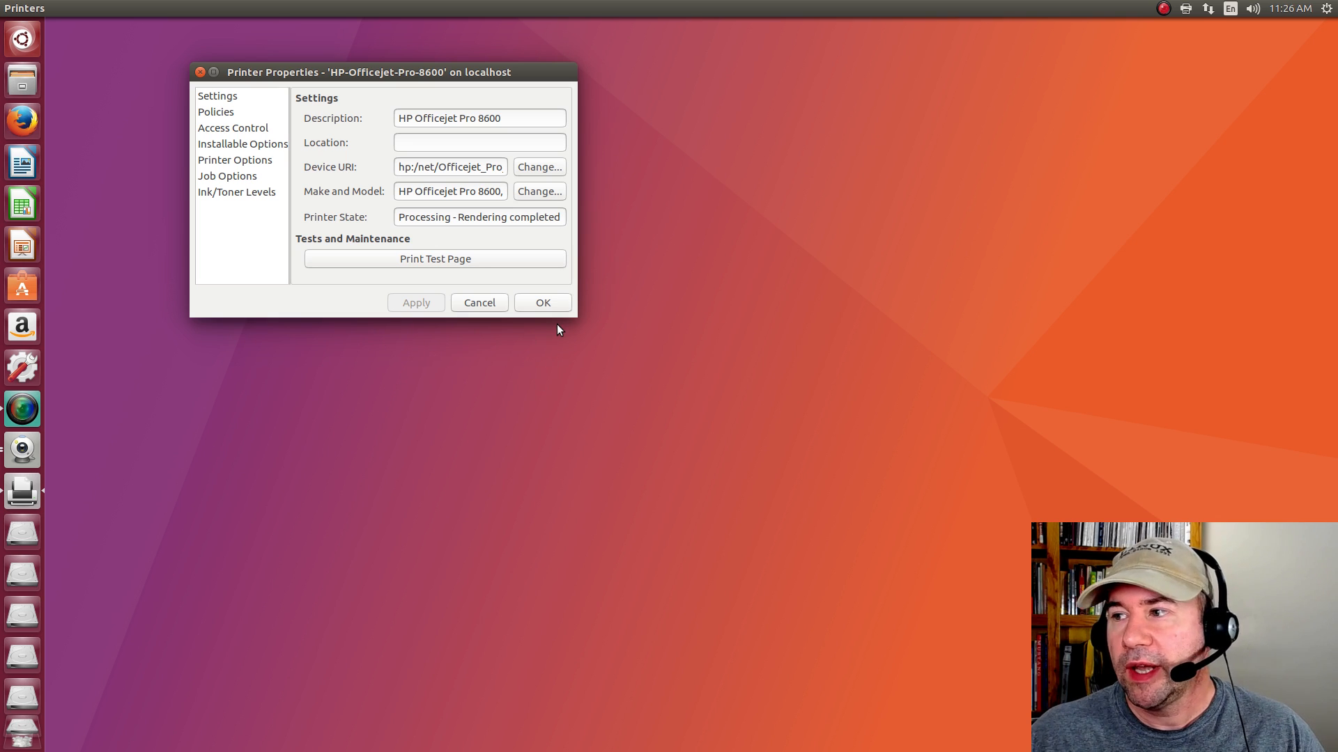
mouse_move(433, 240)
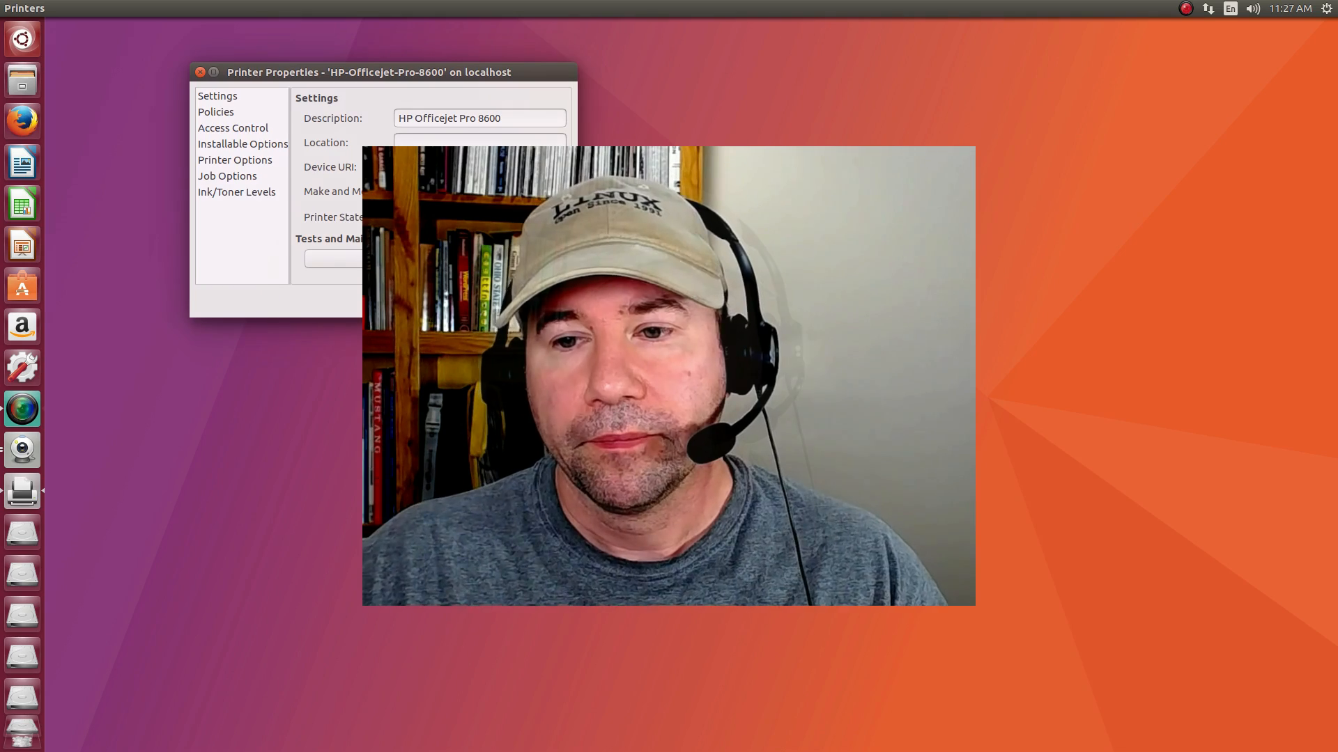
click(200, 71)
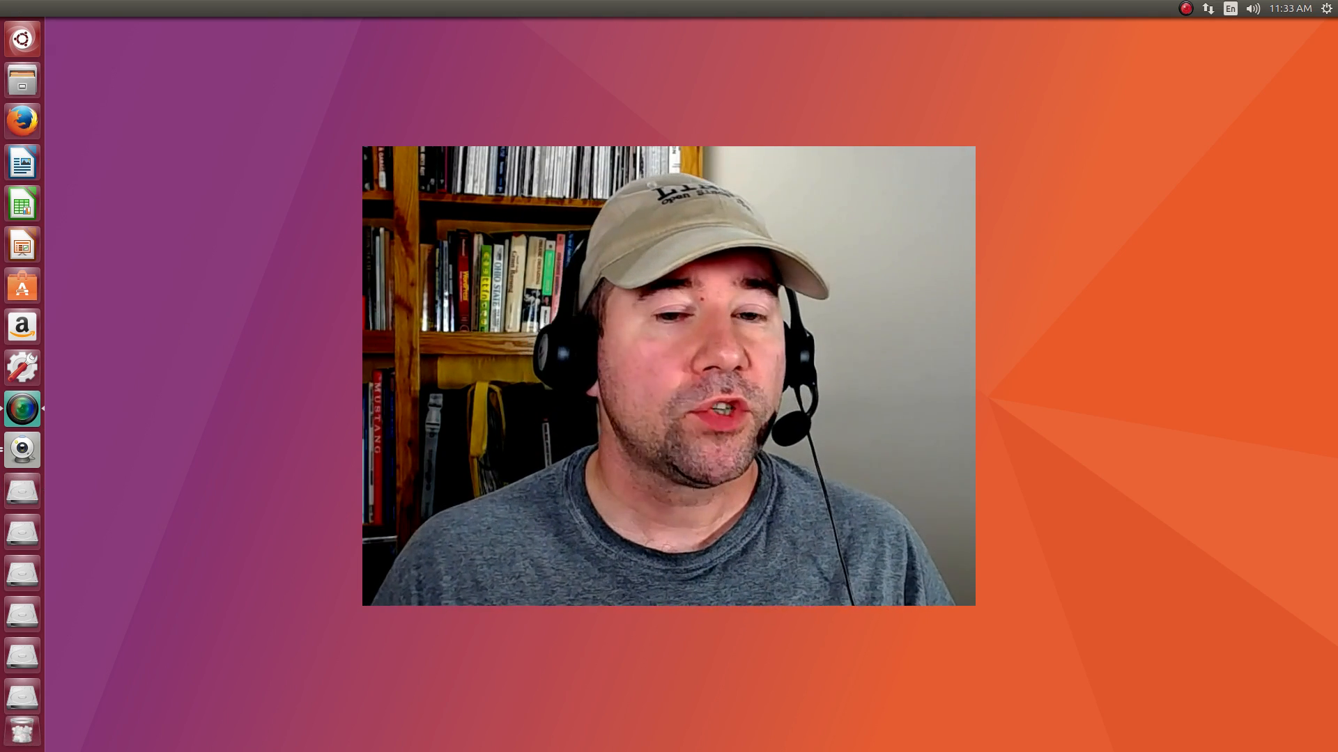